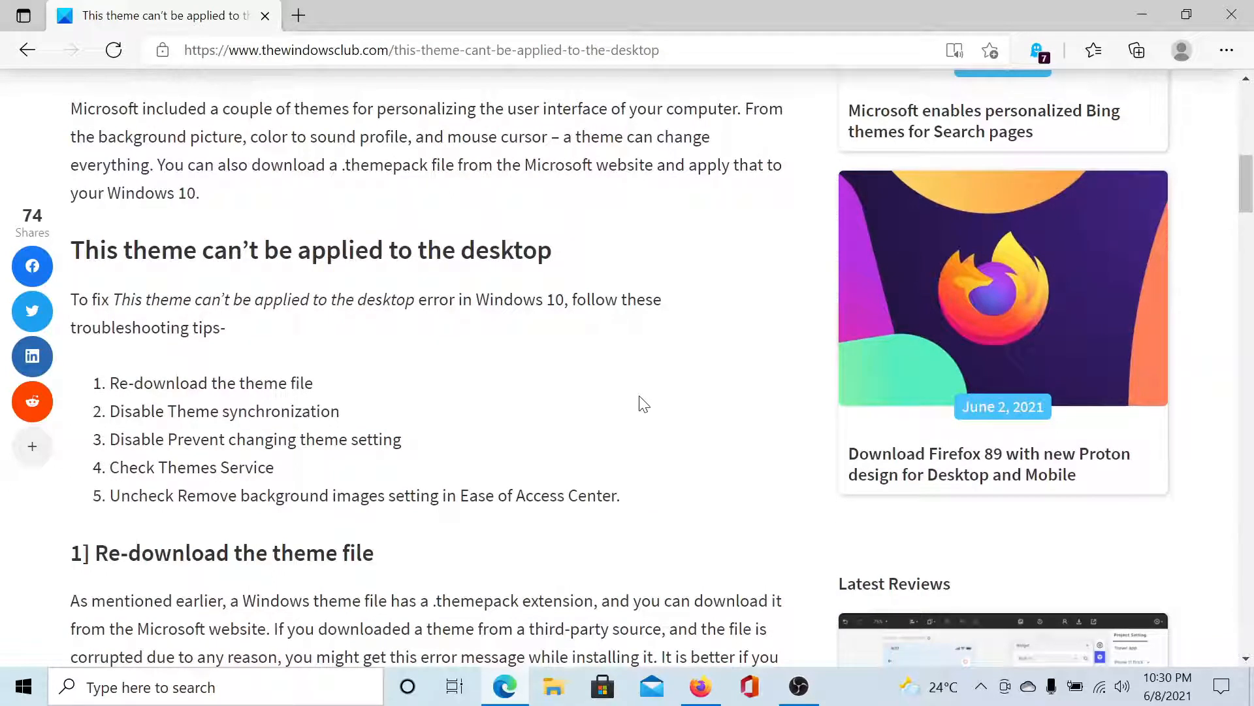
mouse_move(526, 429)
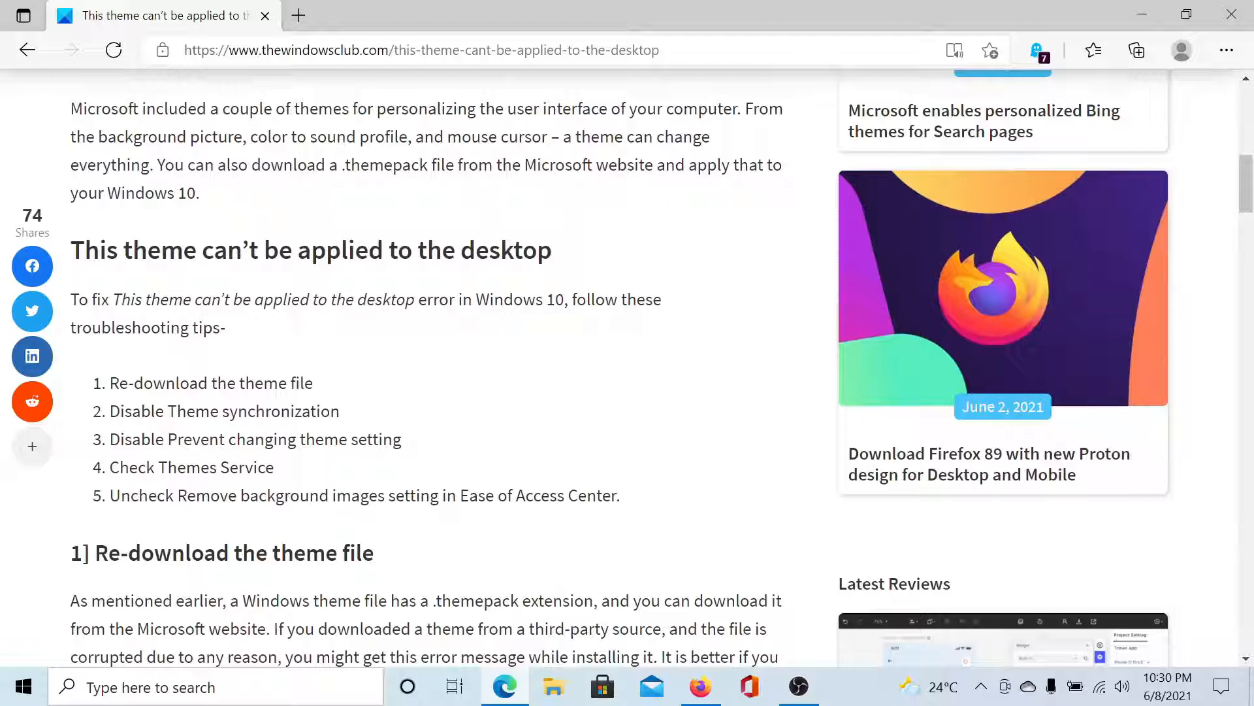
mouse_move(326, 389)
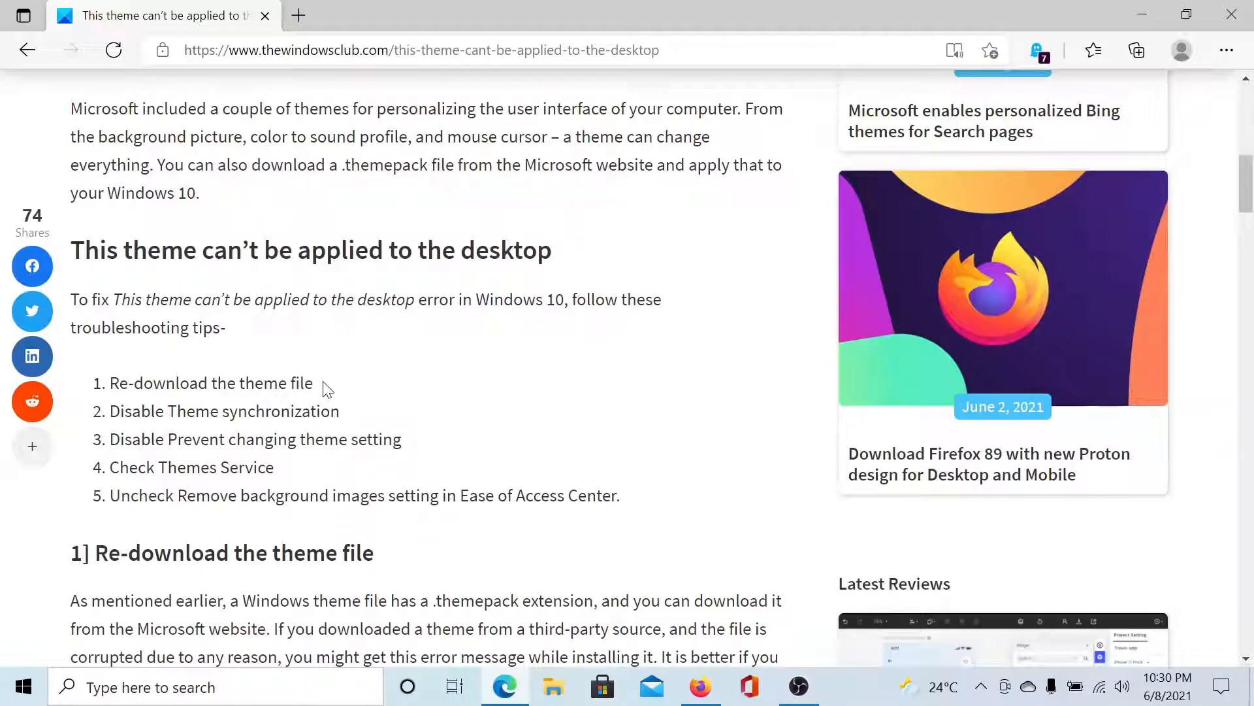
mouse_move(44, 648)
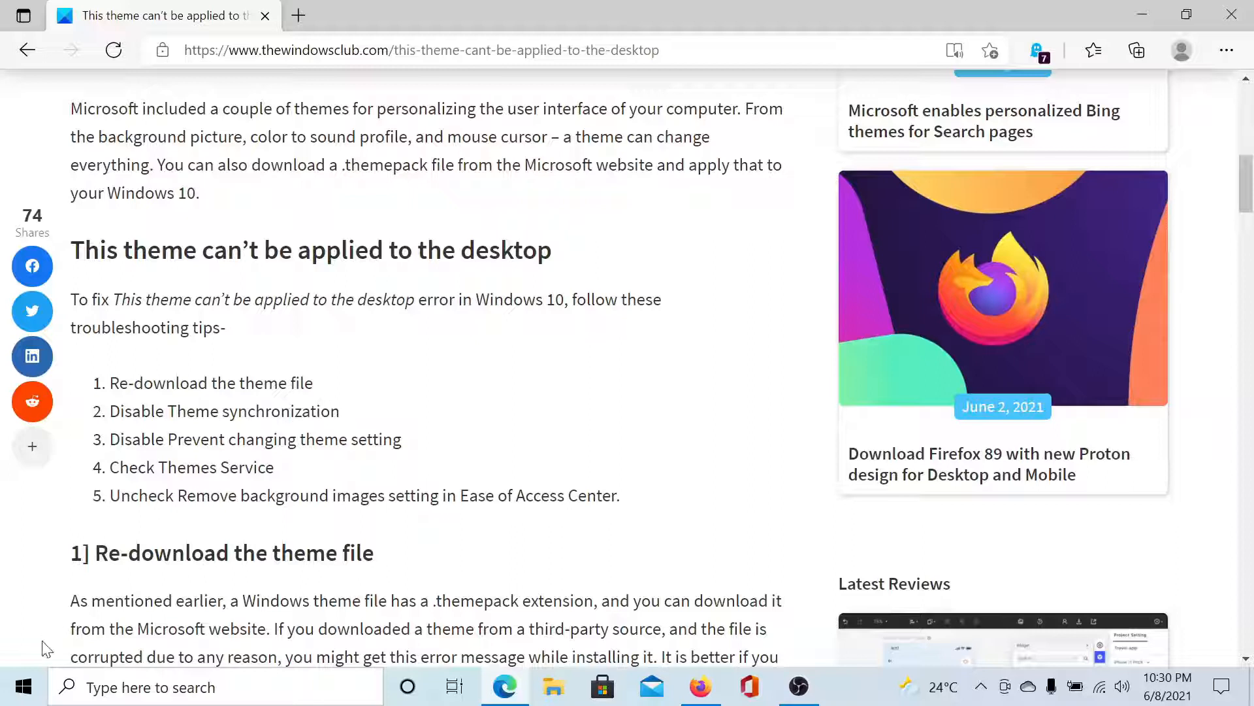
Step: Switch Theme to Off under Accounts > Sync your settings, then close Settings
left_click(22, 687)
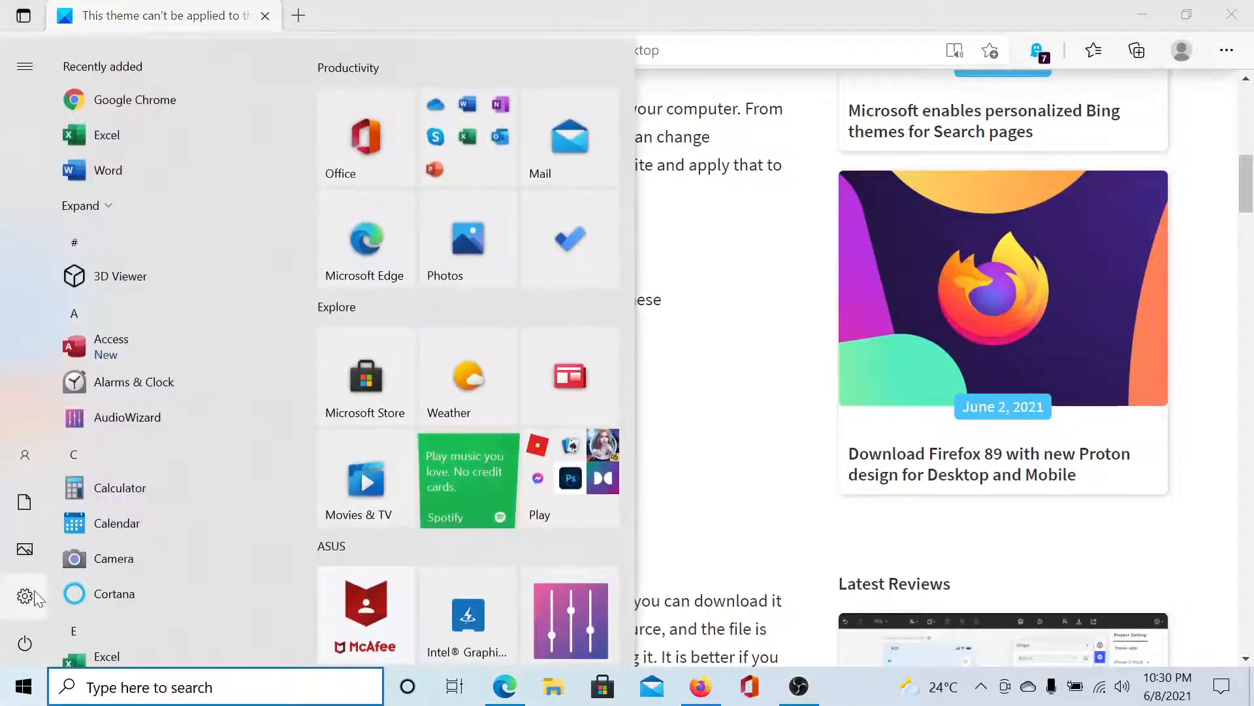
left_click(24, 599)
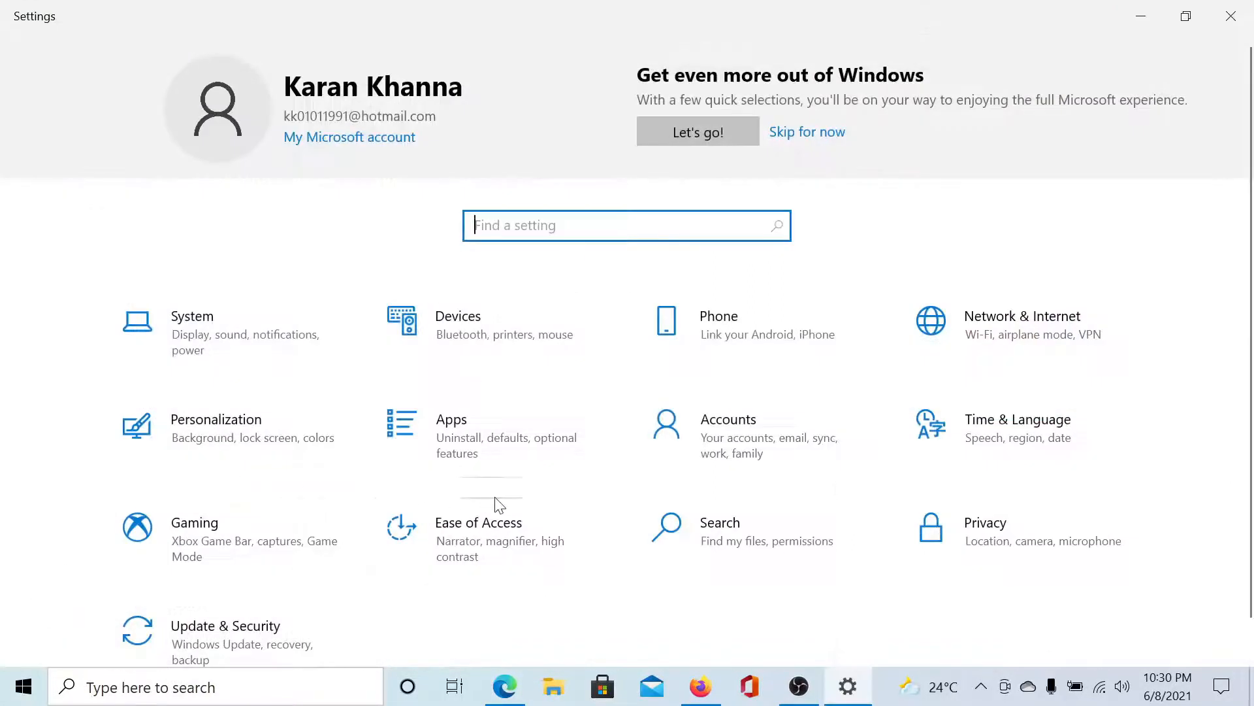
left_click(728, 419)
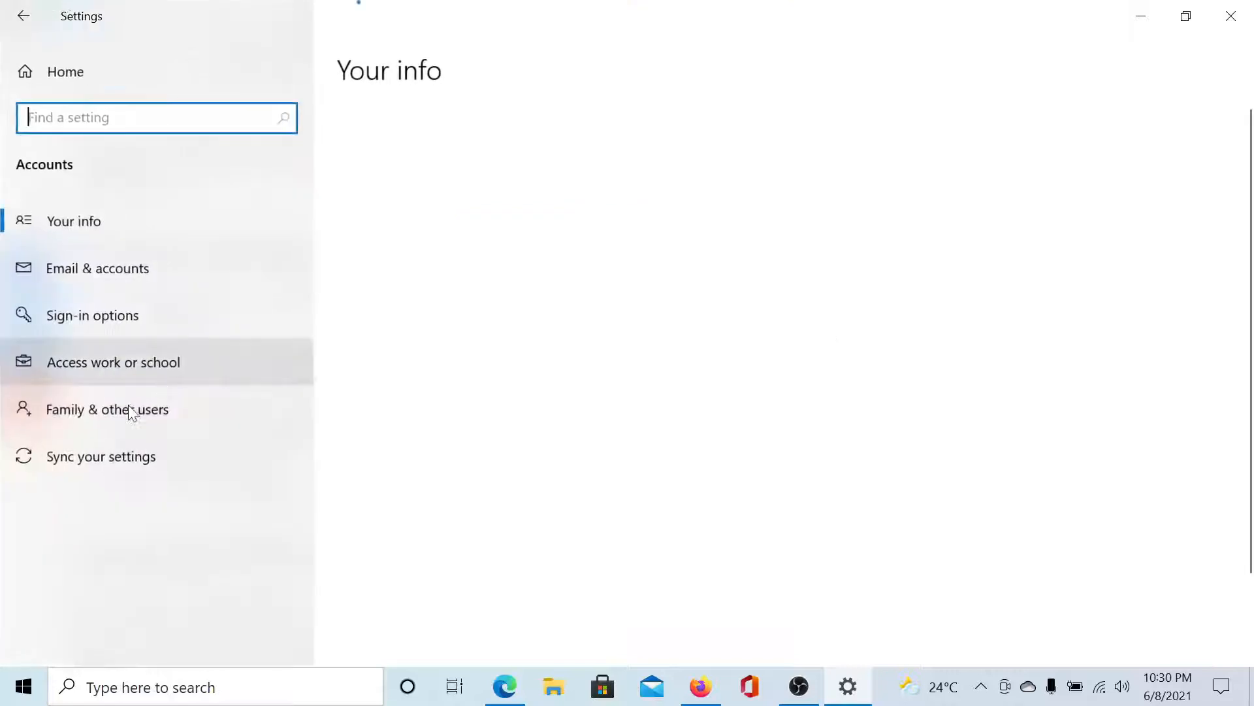
left_click(101, 456)
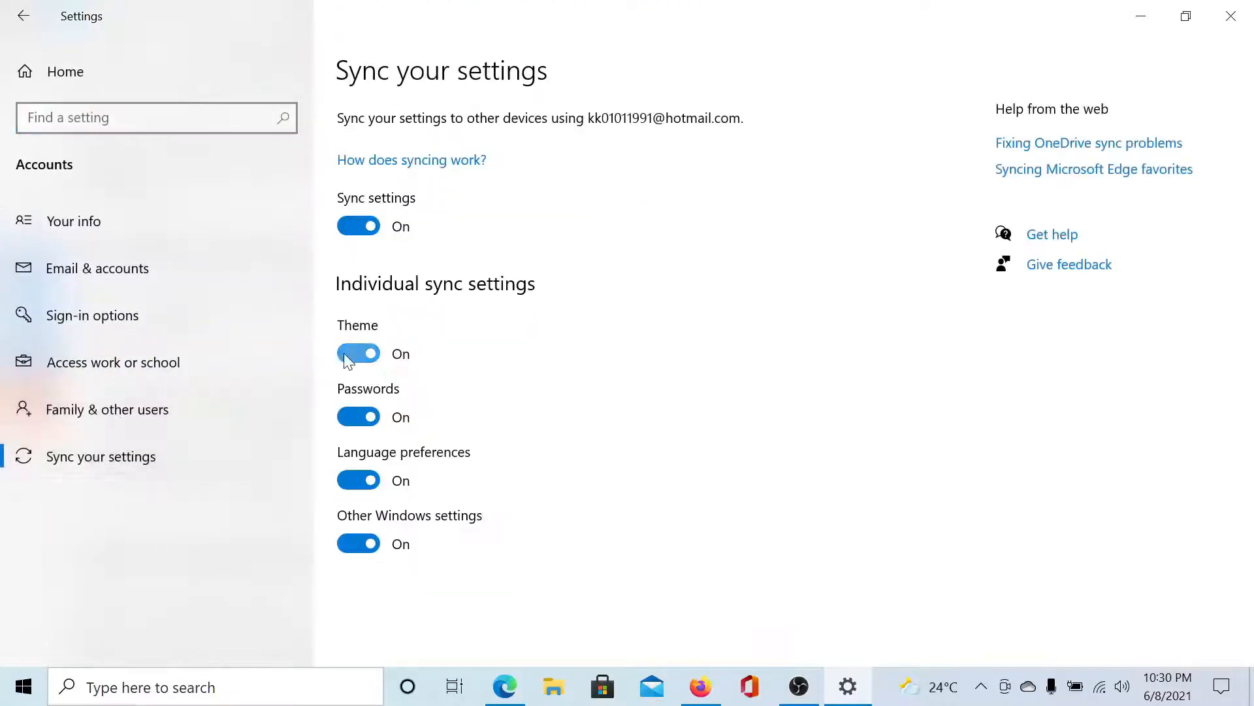
left_click(358, 354)
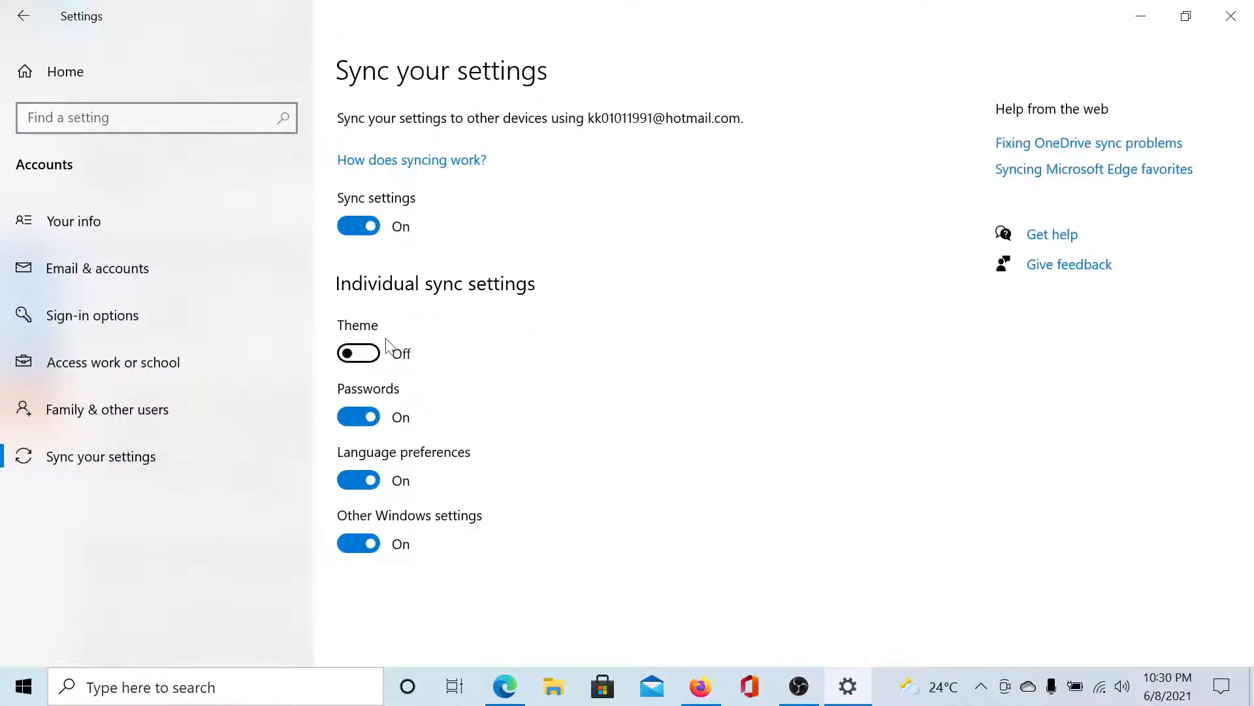
mouse_move(538, 292)
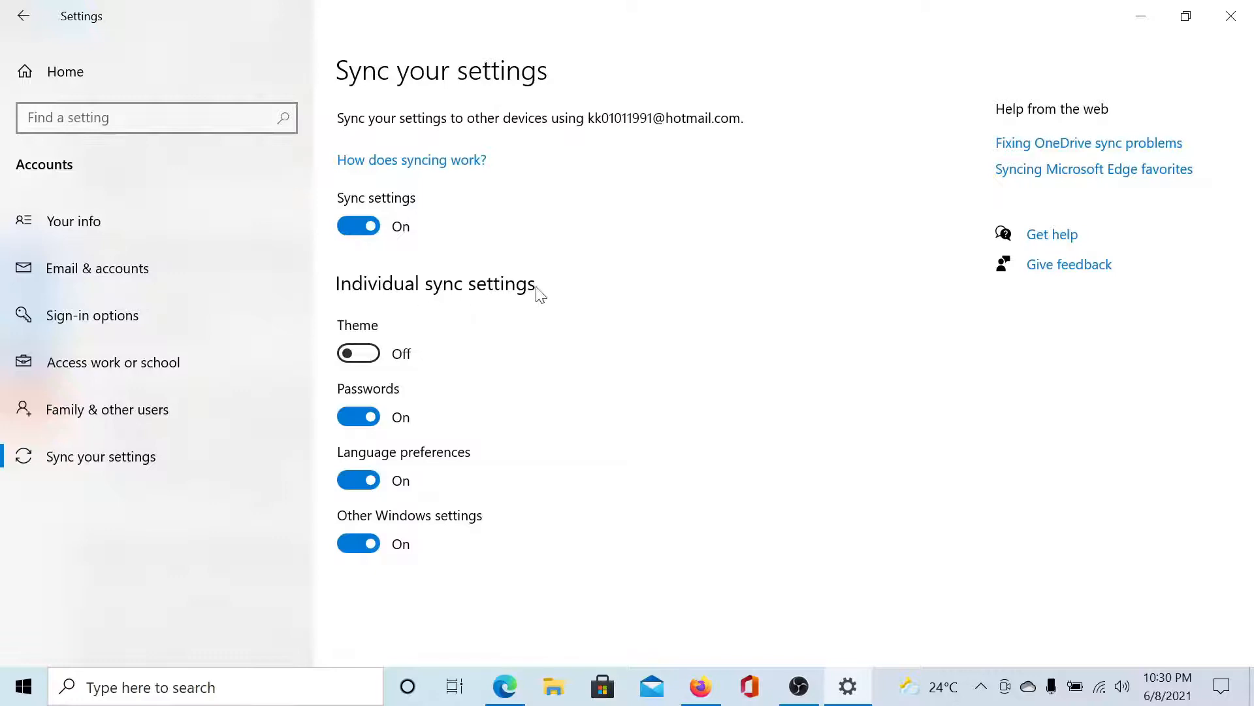
mouse_move(1011, 8)
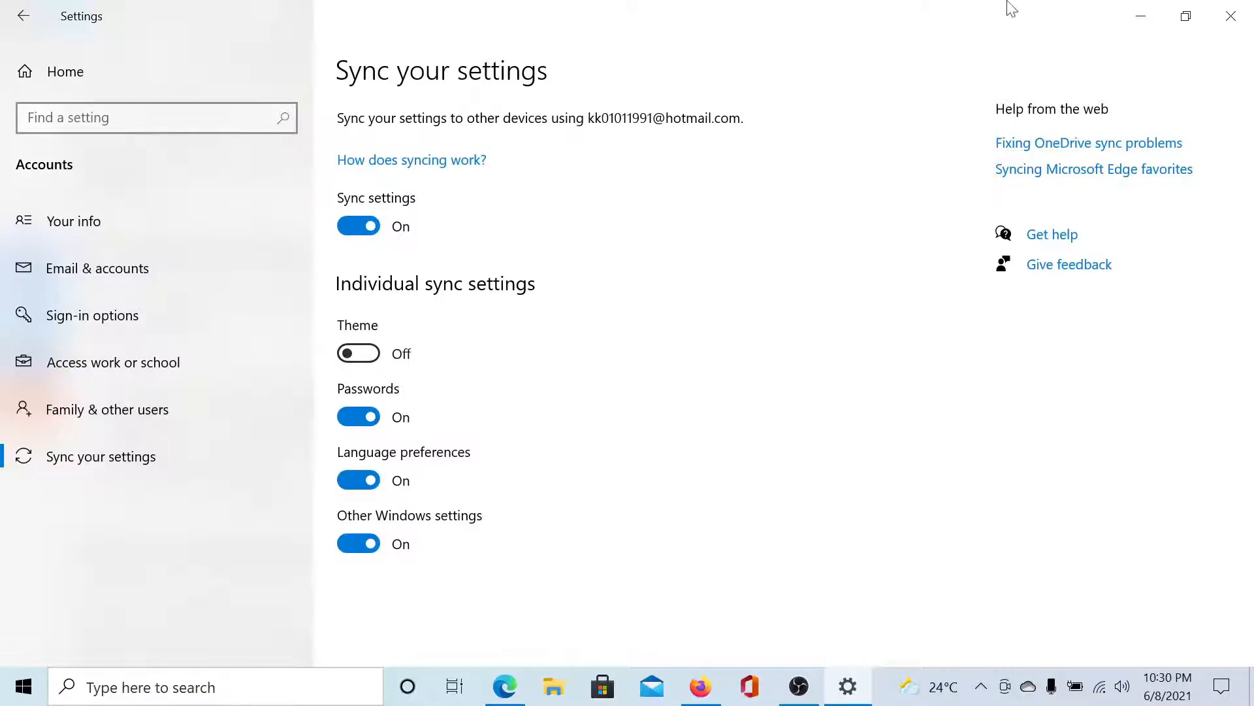
left_click(504, 687)
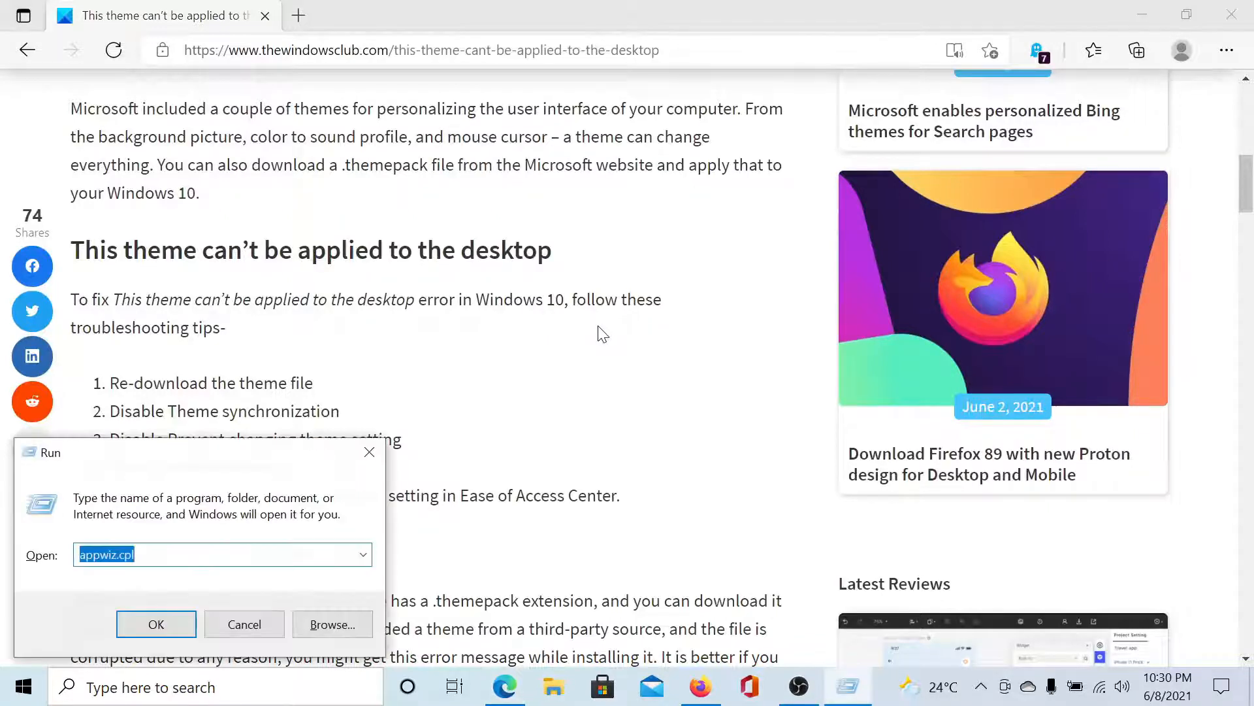
Step: Open Services and inspect the Themes service's running status and Automatic startup type
type("ser")
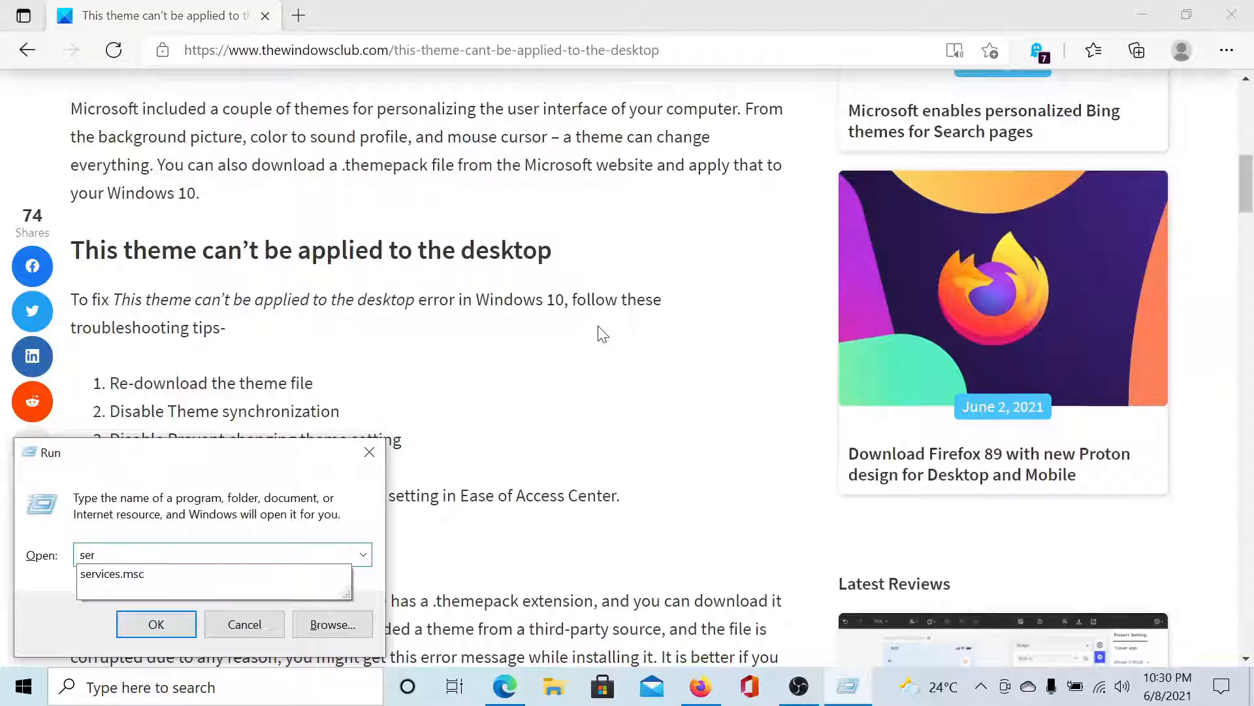
left_click(243, 624)
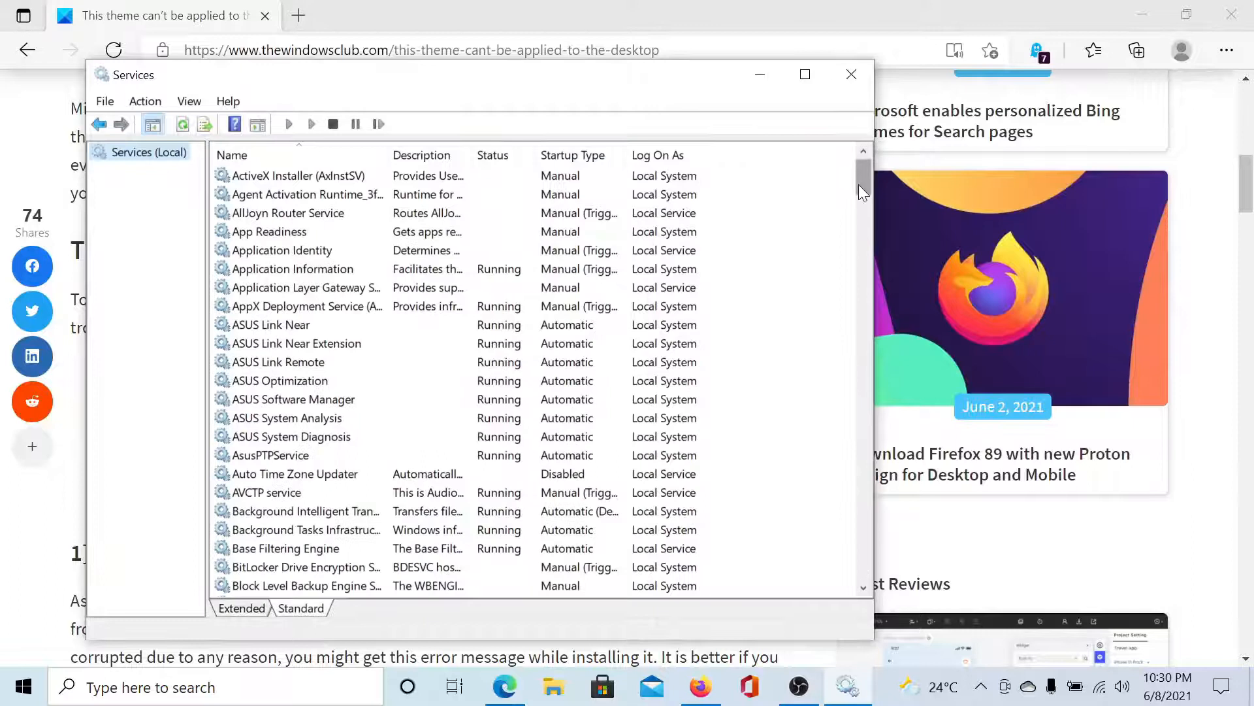
scroll("down", 3)
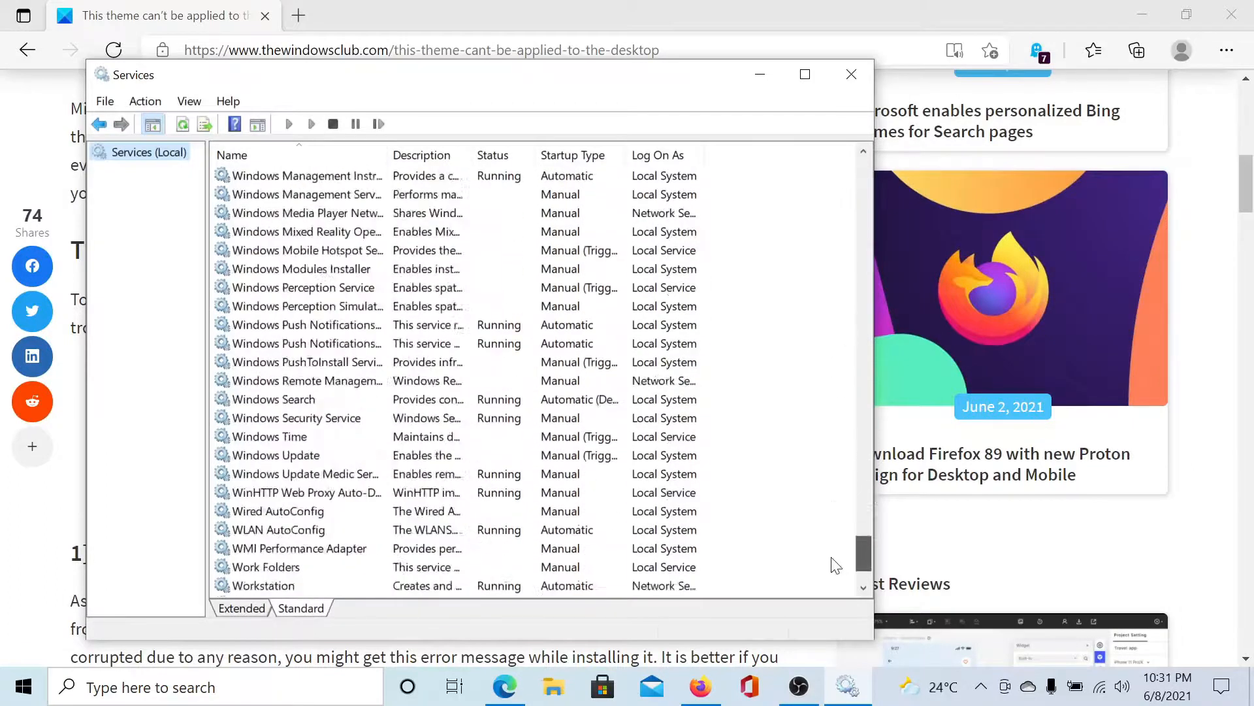
scroll("down", 3)
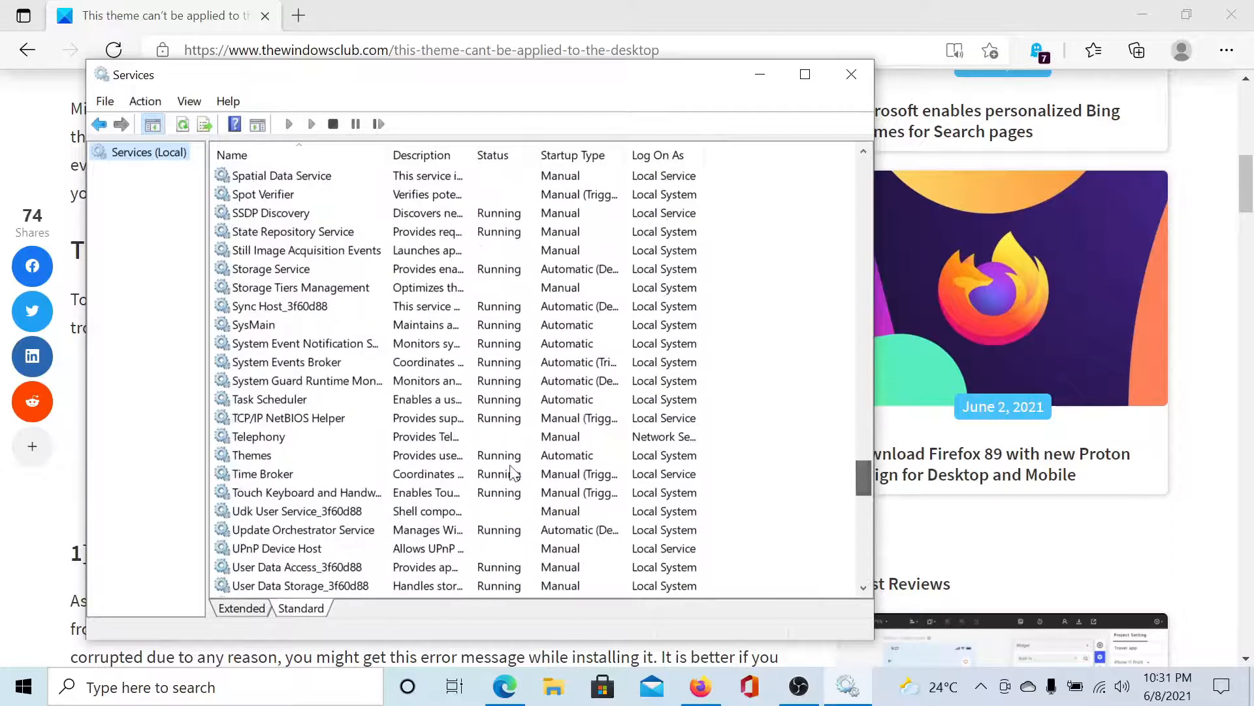
double_click(253, 454)
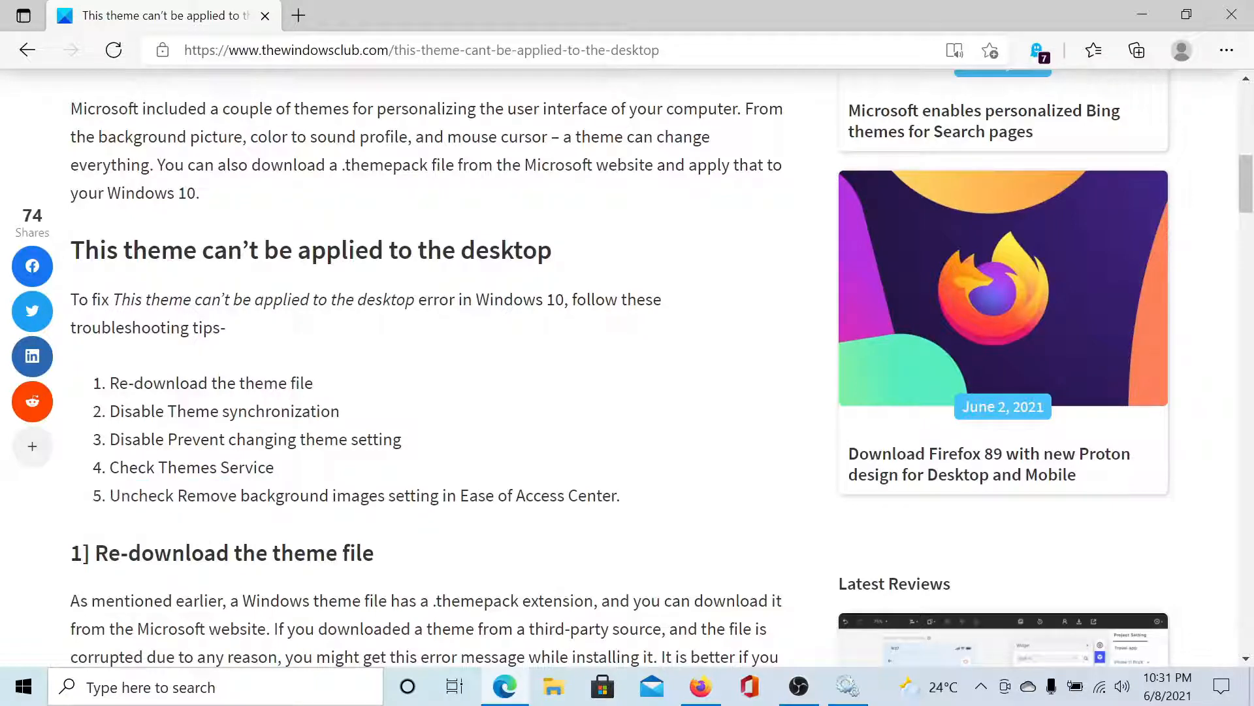
Step: Scroll the article down to section 5, 'Uncheck Remove background images setting'
scroll("down", 3)
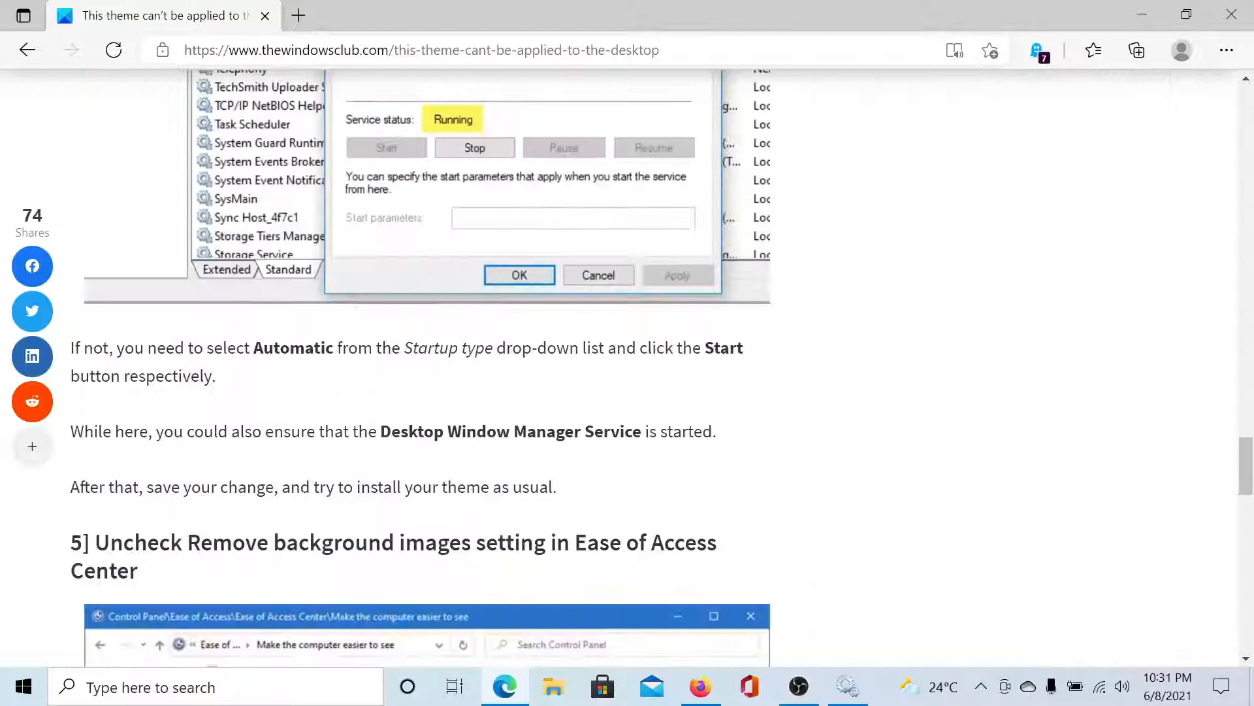
scroll("down", 3)
type("control")
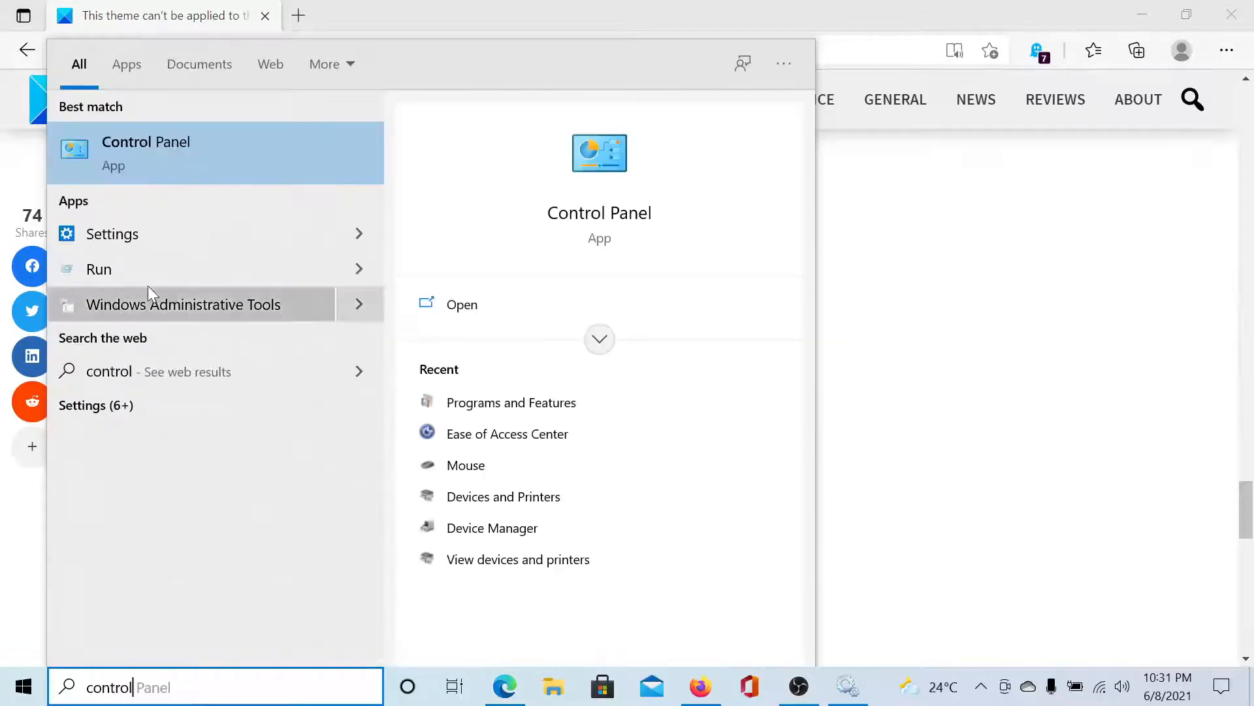
Step: Tick Remove background images in Ease of Access Center's 'Make the computer easier to see'
left_click(146, 153)
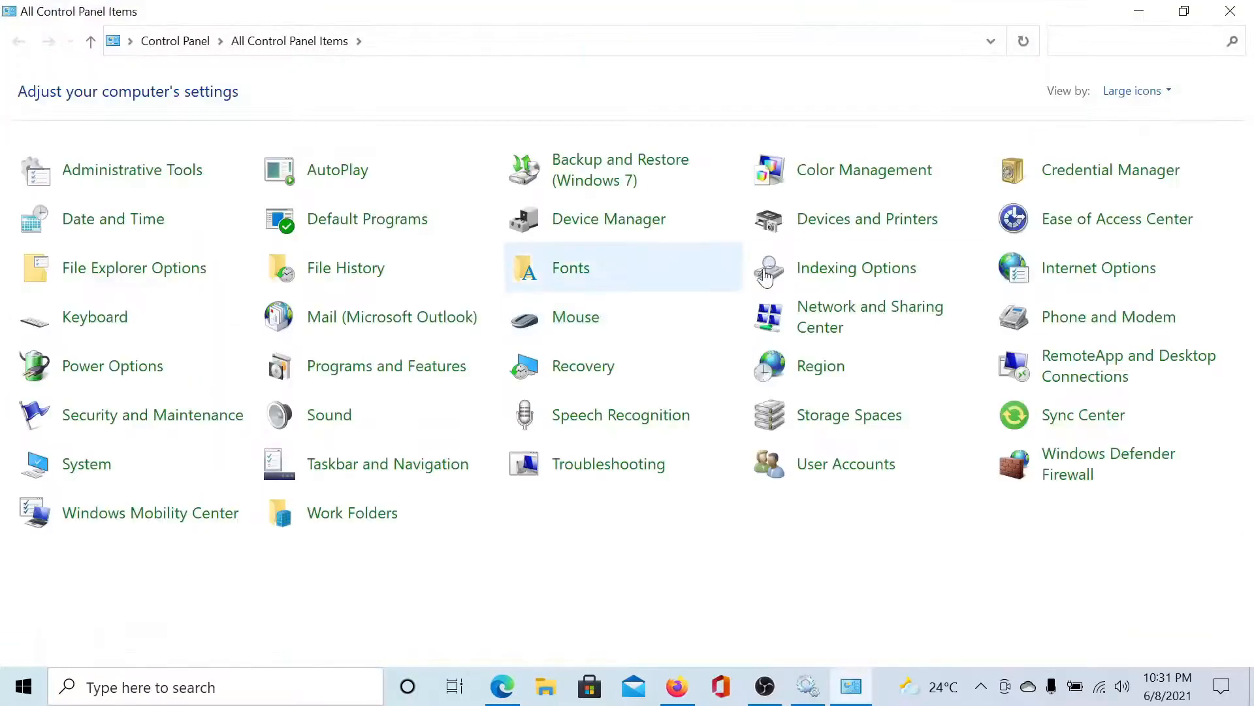
left_click(1118, 218)
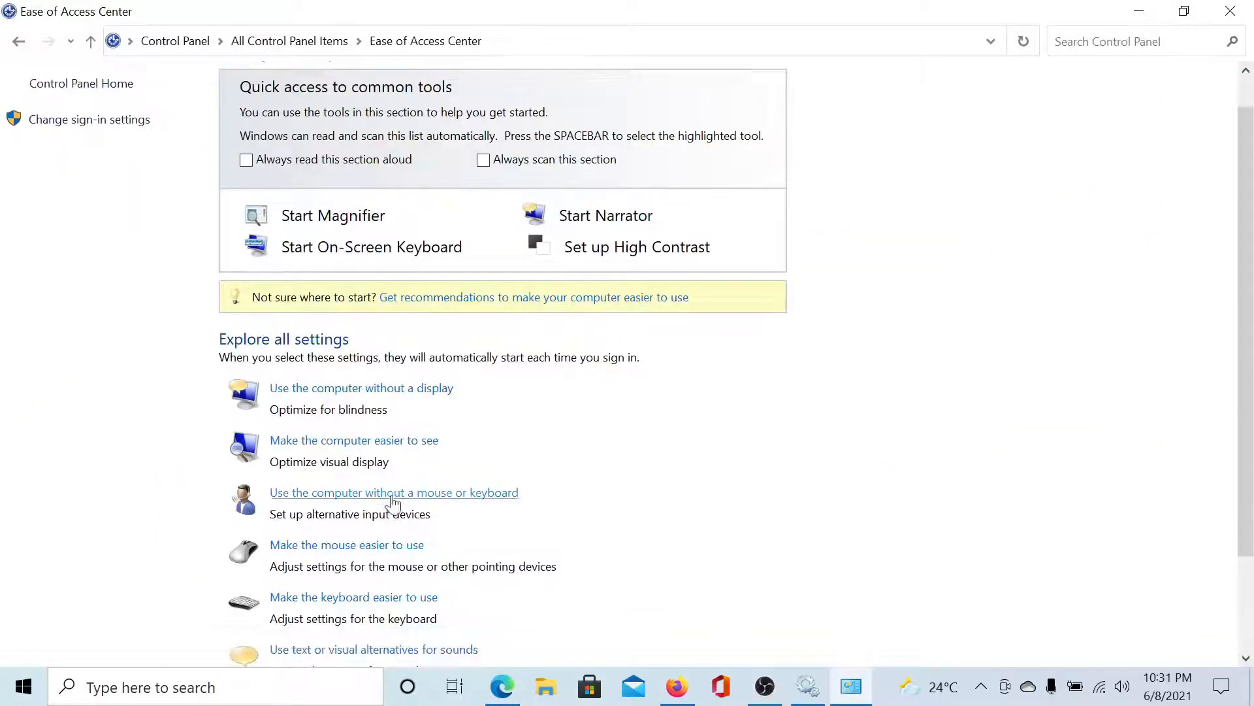
mouse_move(378, 472)
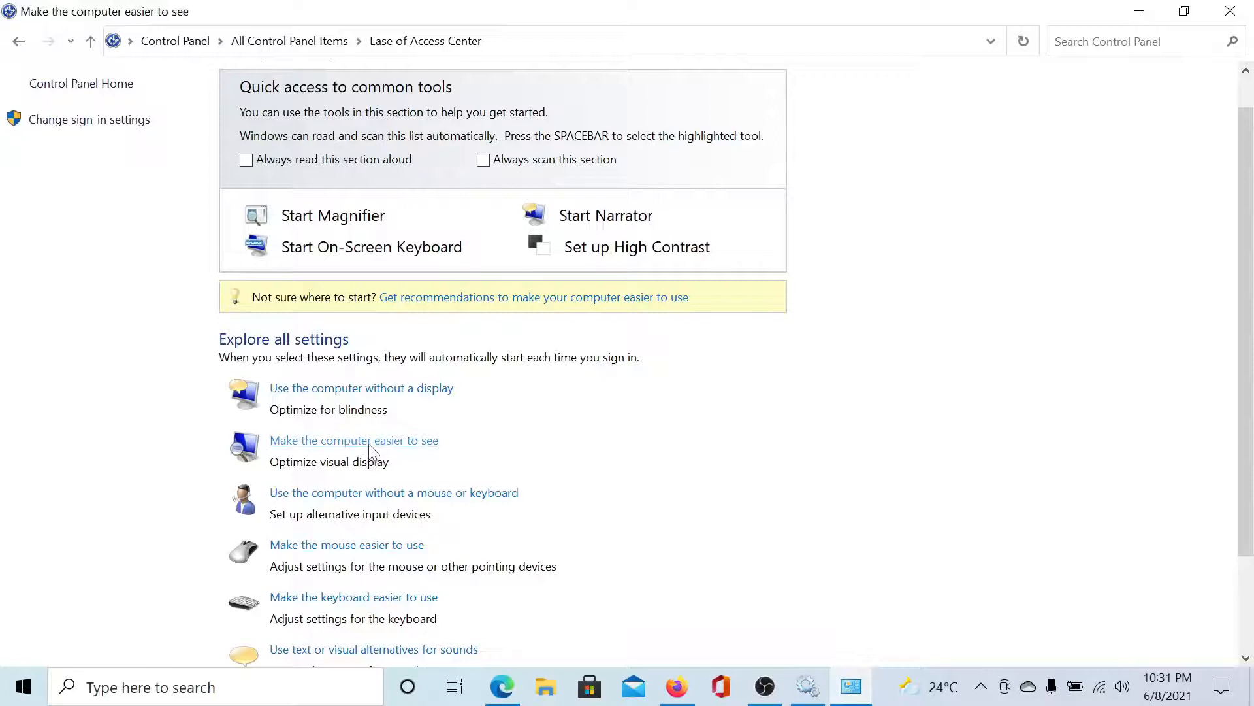
left_click(353, 440)
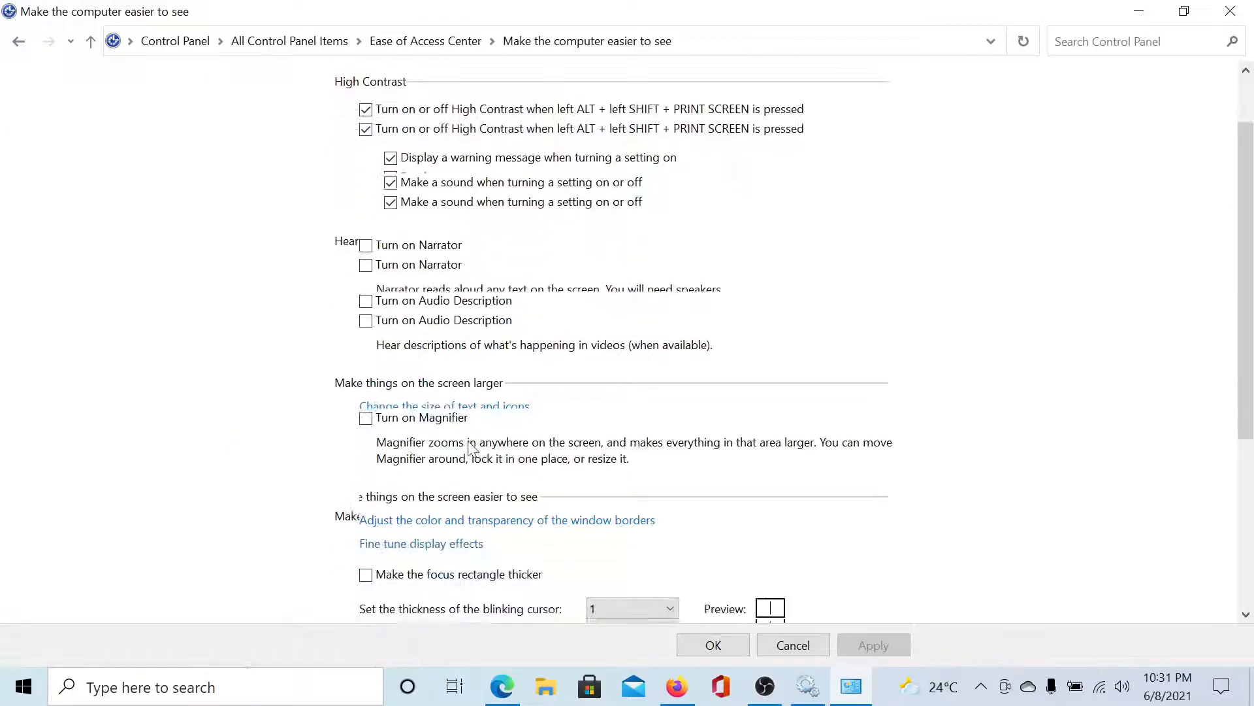
scroll("down", 3)
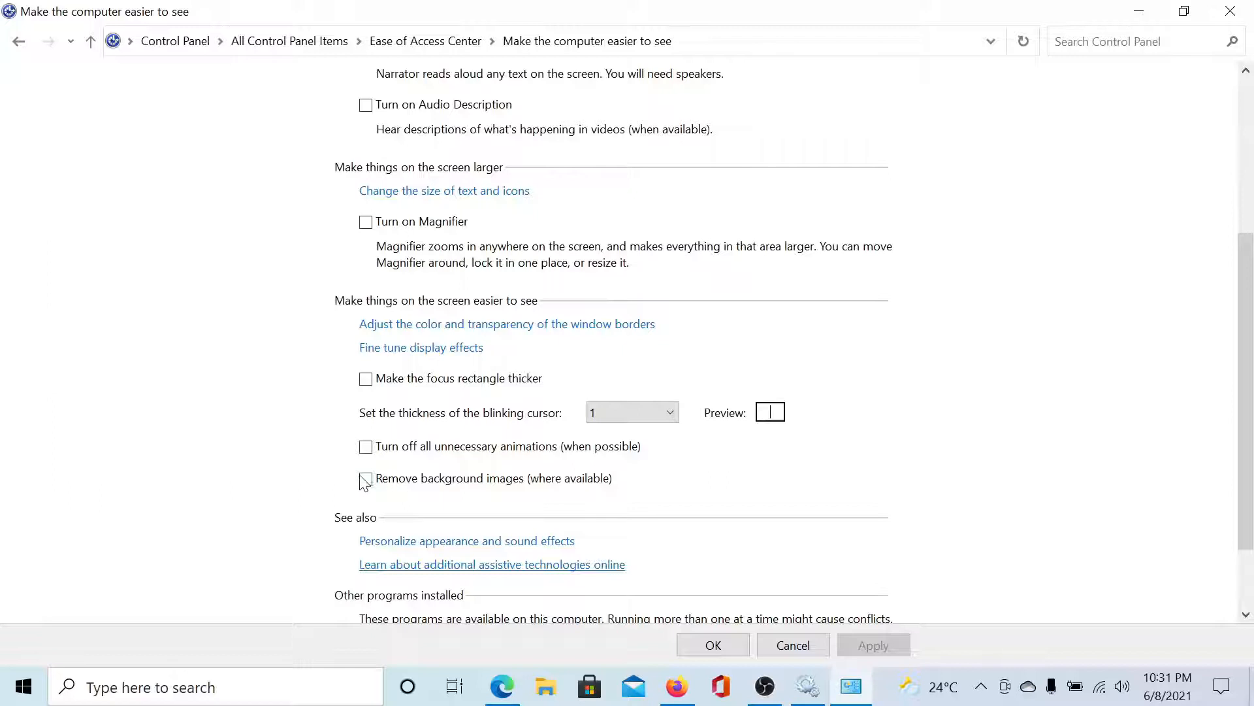
mouse_move(458, 481)
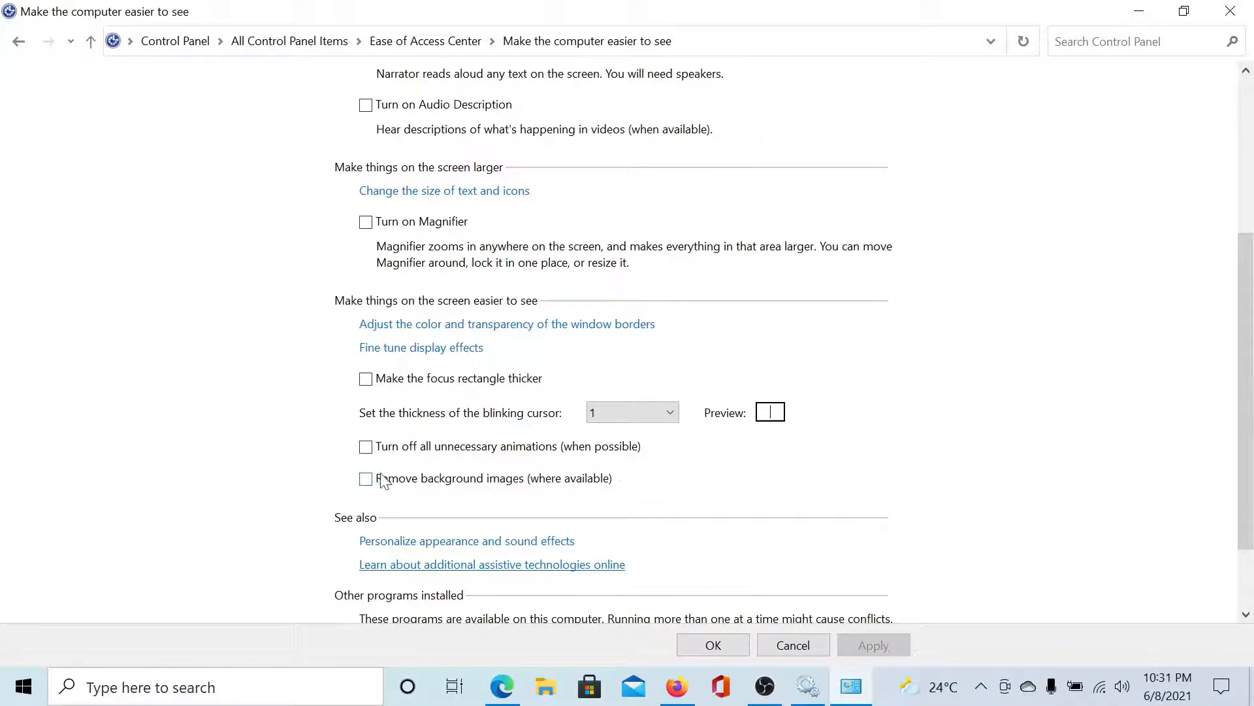
left_click(366, 477)
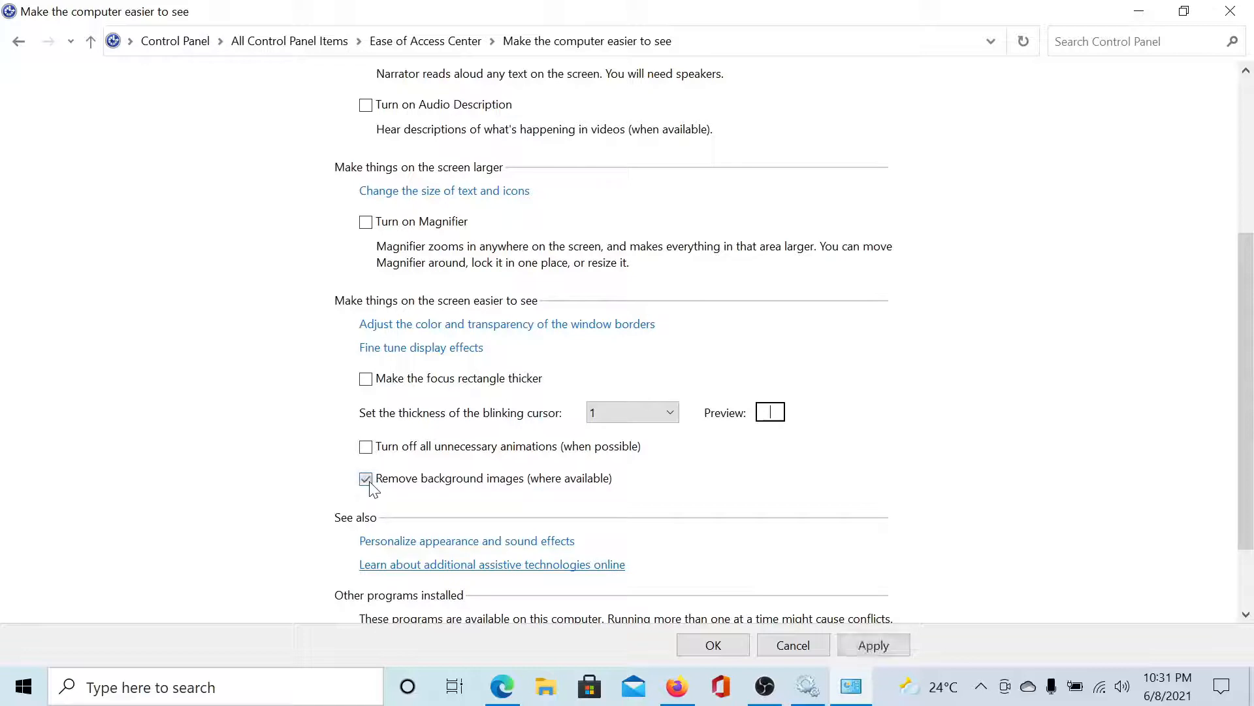
left_click(366, 478)
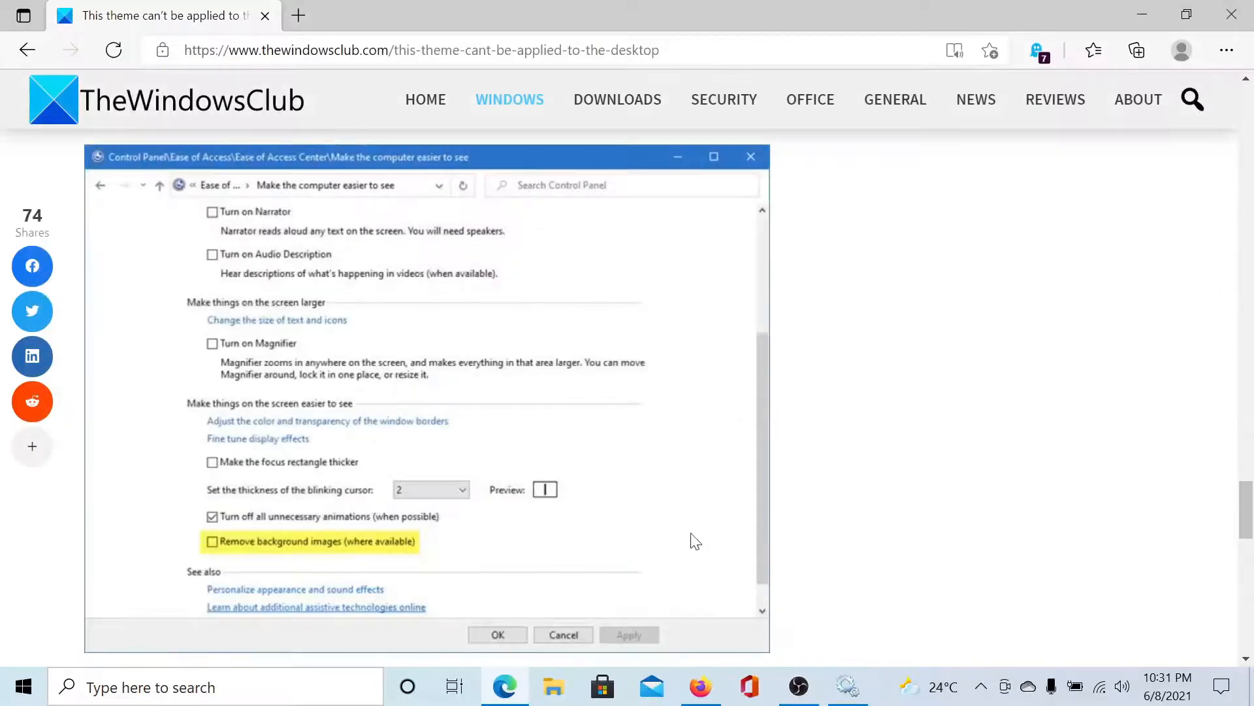
scroll("down", 3)
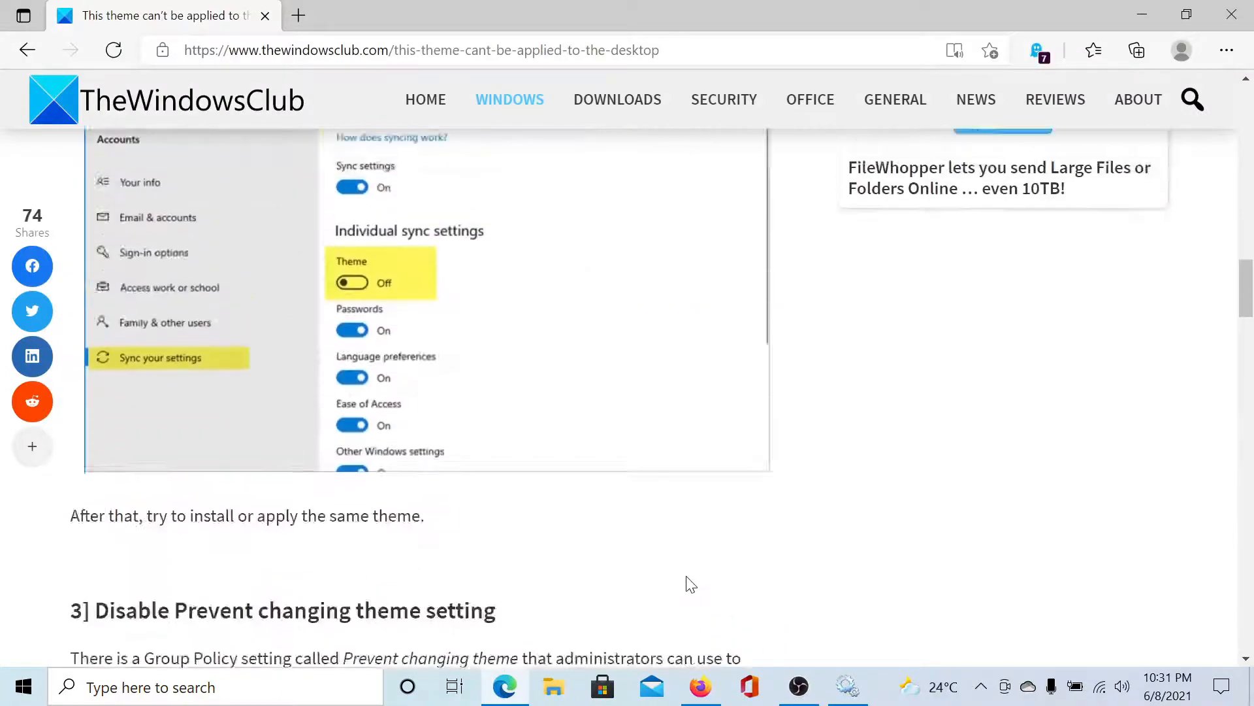